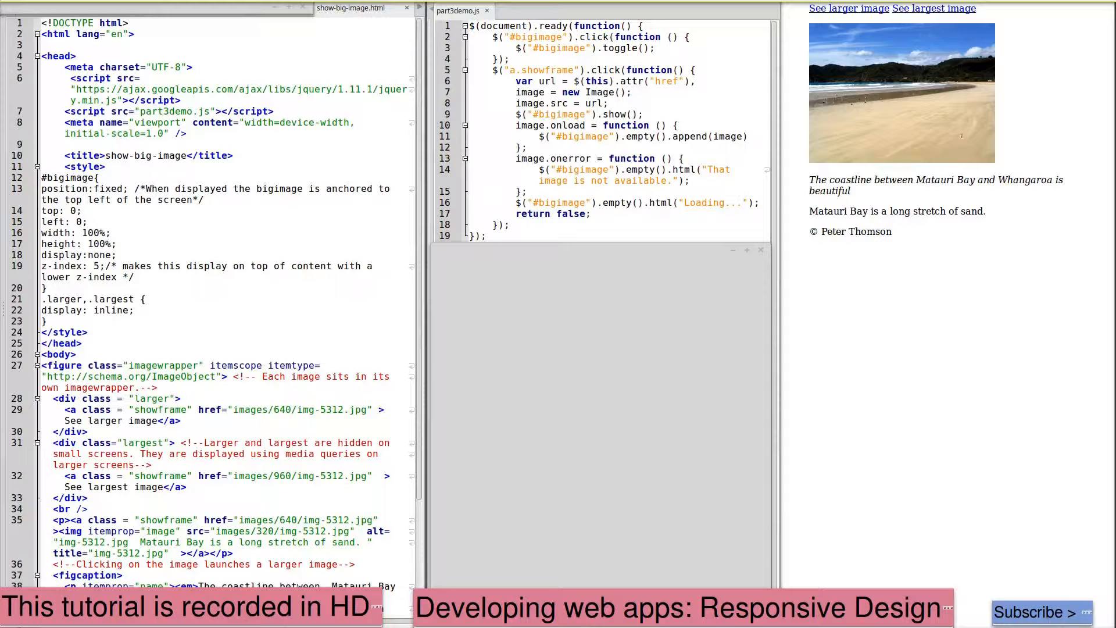
mouse_move(1036, 210)
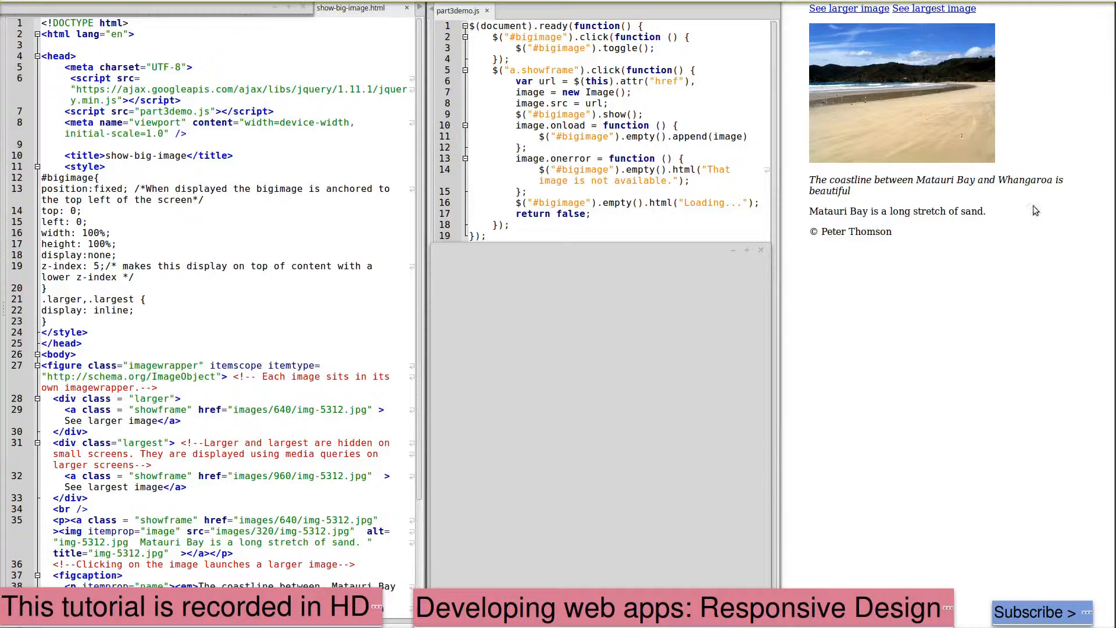
mouse_move(1034, 140)
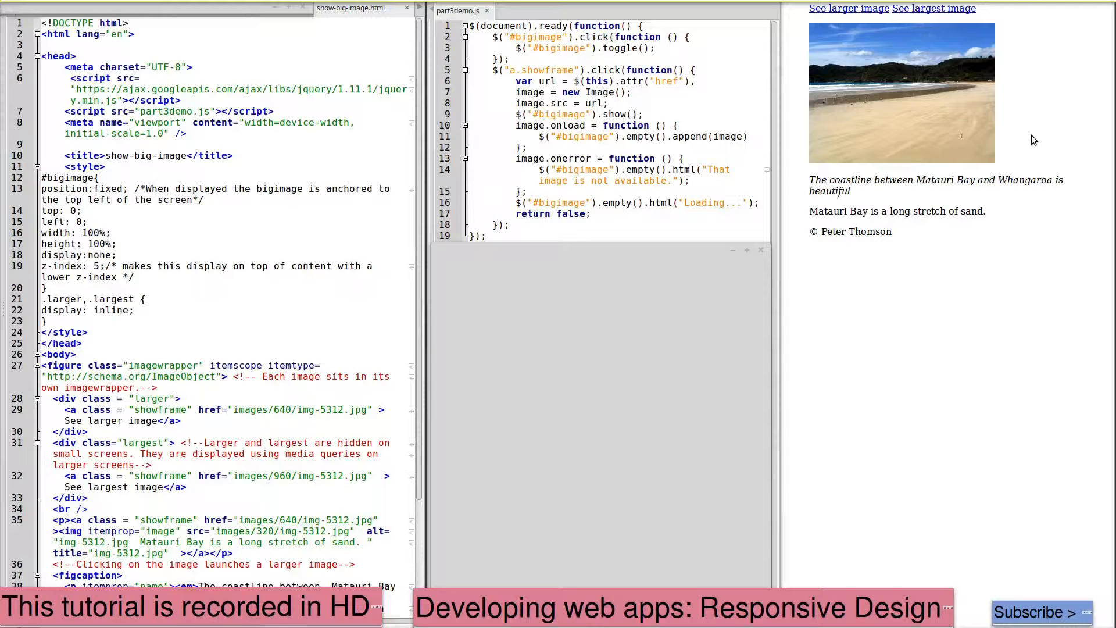
mouse_move(960, 123)
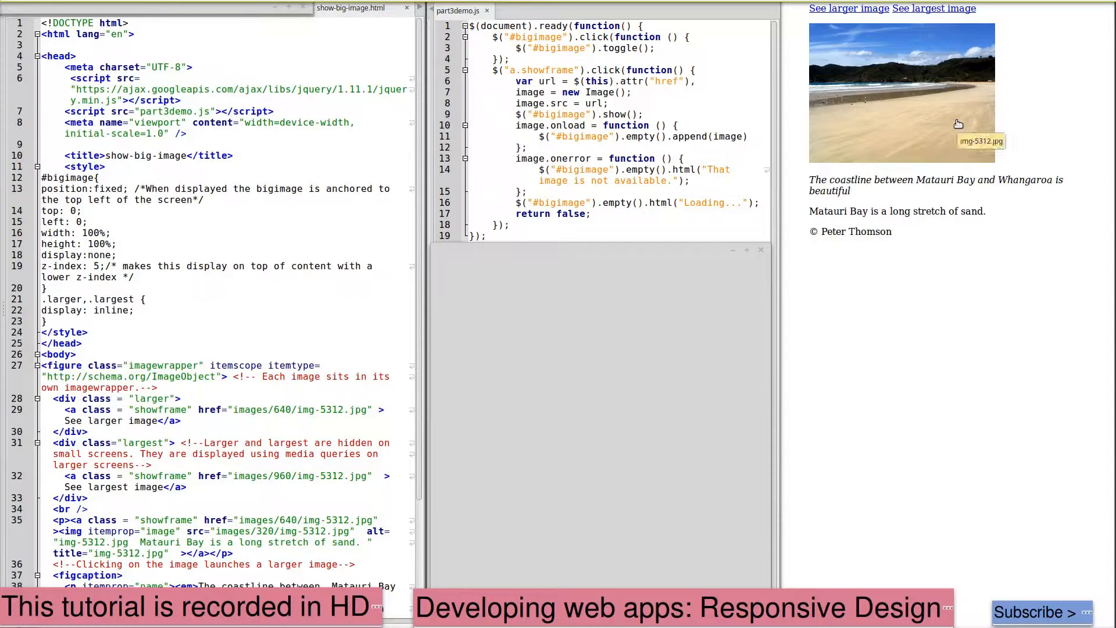
Enlarge the small beach thumbnail into the full-screen photo on the demo page
click(902, 93)
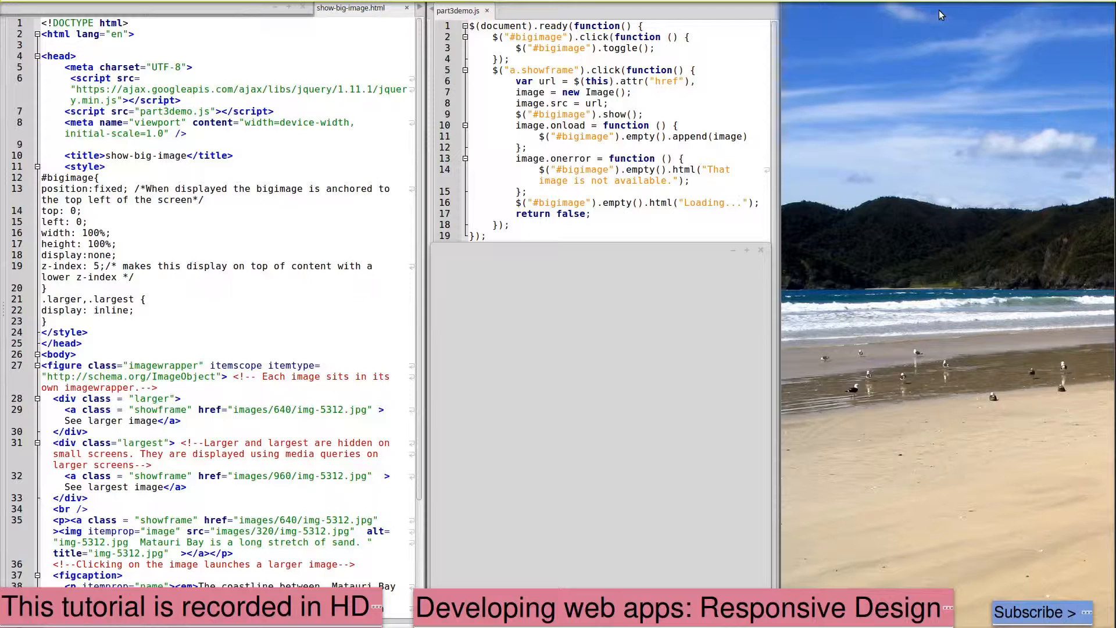
mouse_move(957, 58)
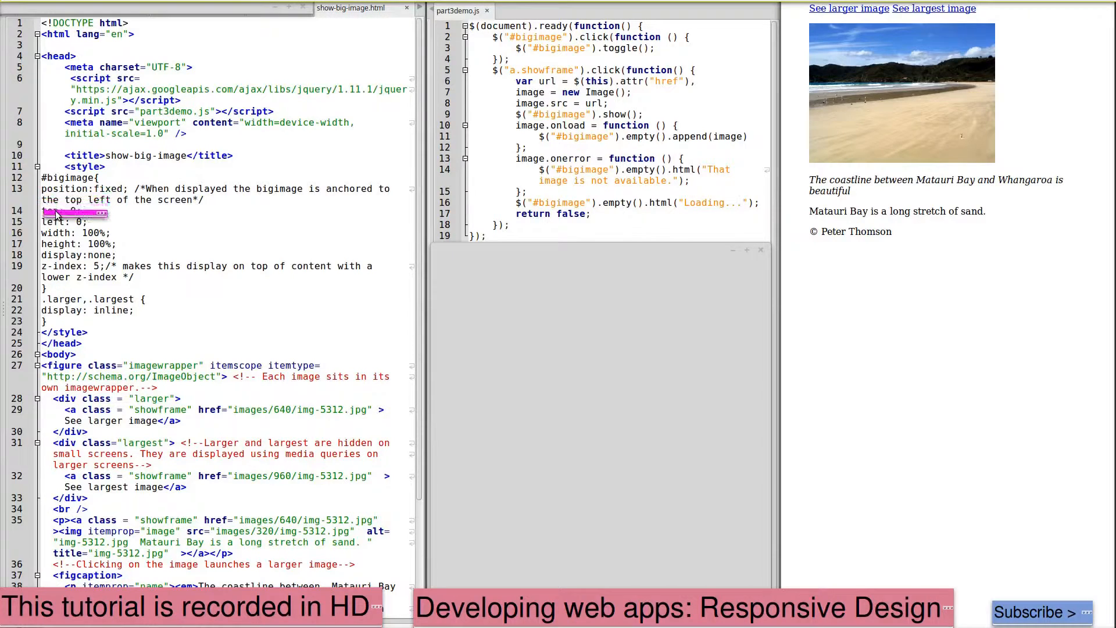
Give the bigimage style 'top: 0;', 'left: 0;', 'display:none;' and reach the empty bigimage div
text(top: 0;)
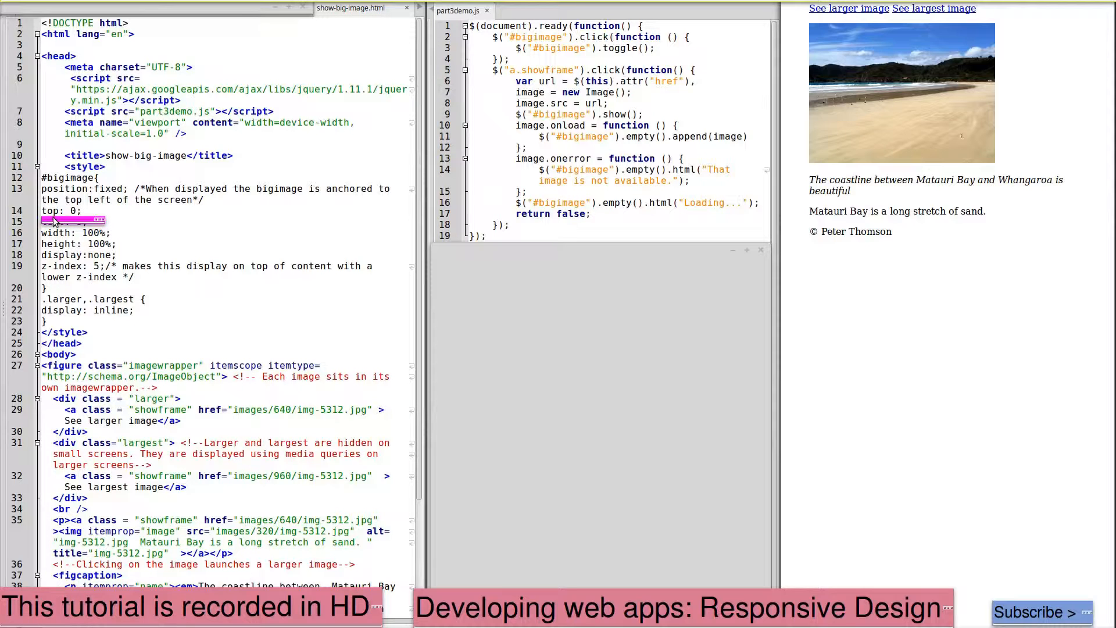
text(left: 0;)
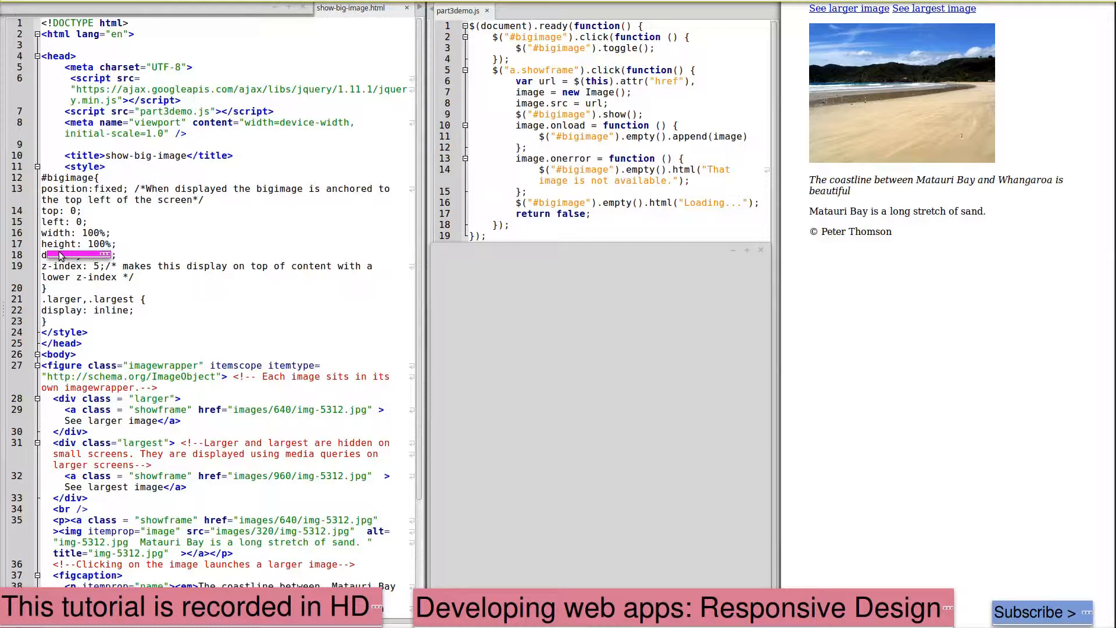
text(display:none;)
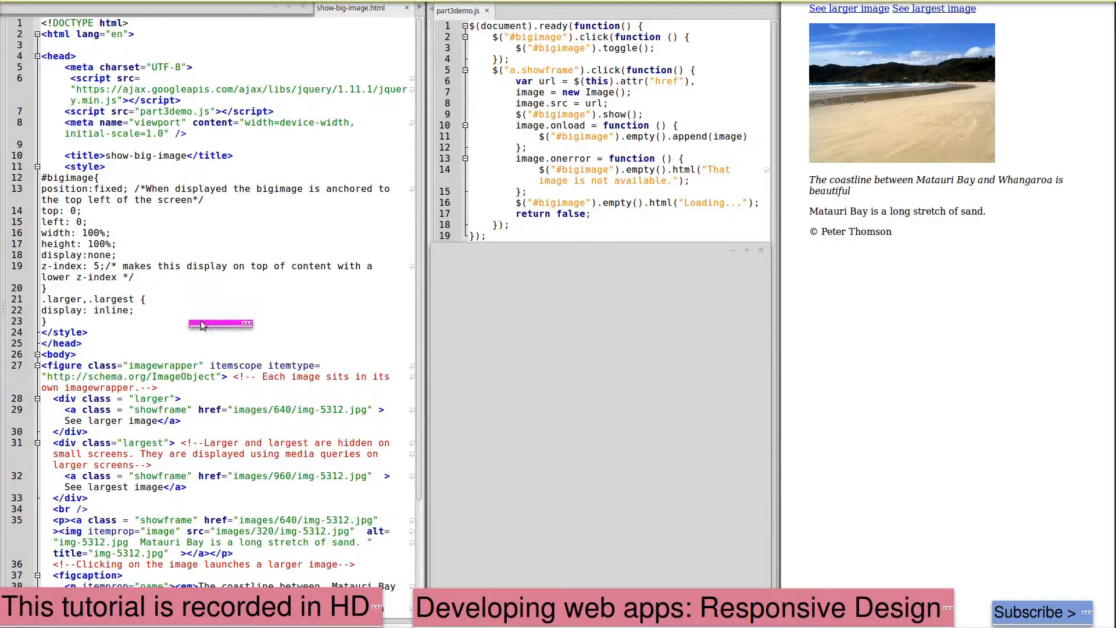
mouse_move(248, 332)
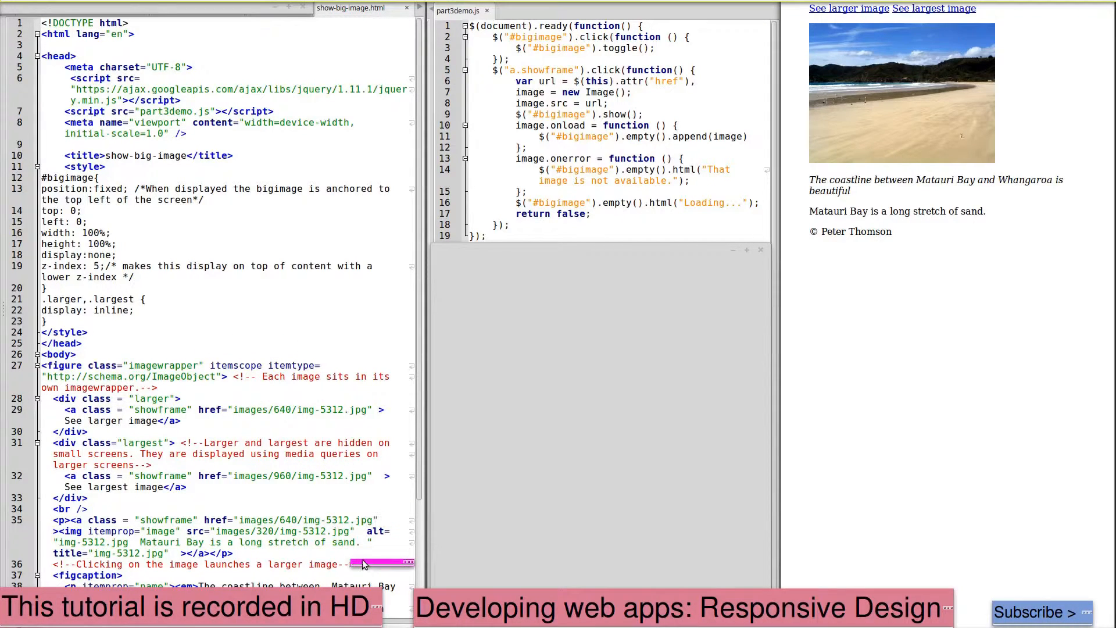
scroll(down, 3)
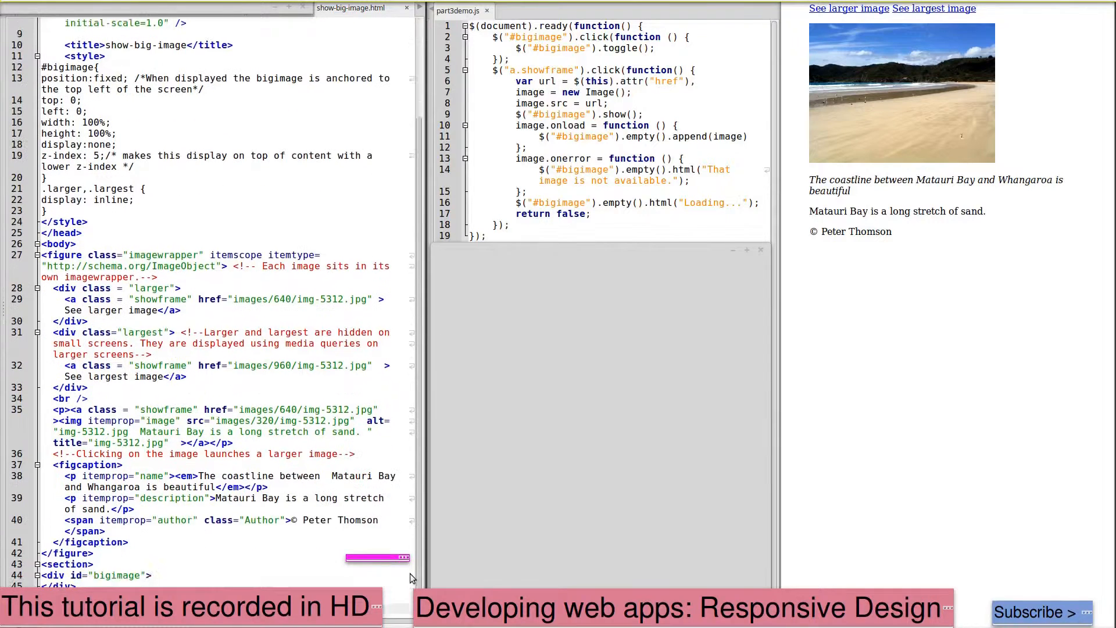
scroll(down, 3)
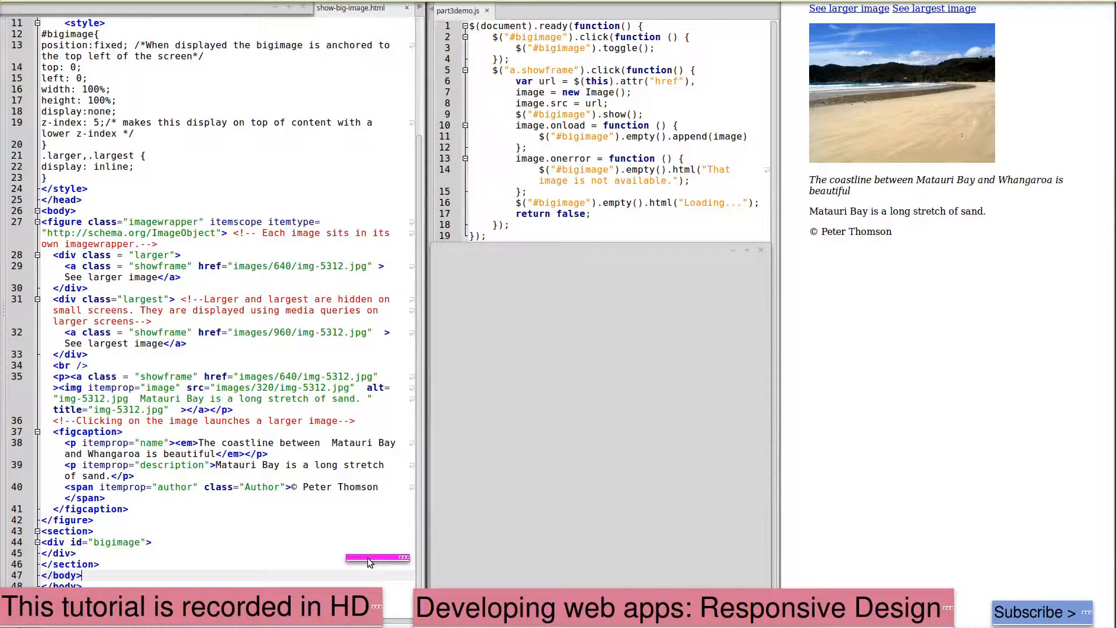